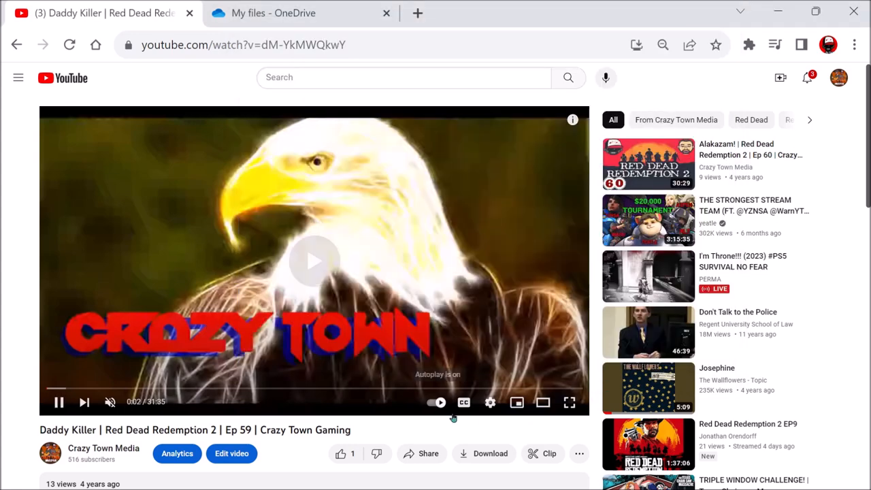
pyautogui.click(568, 402)
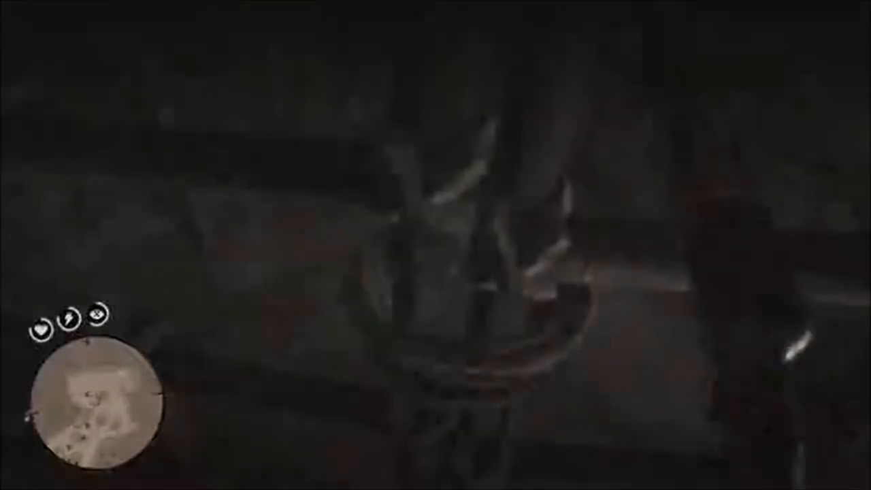
pyautogui.press('RB')
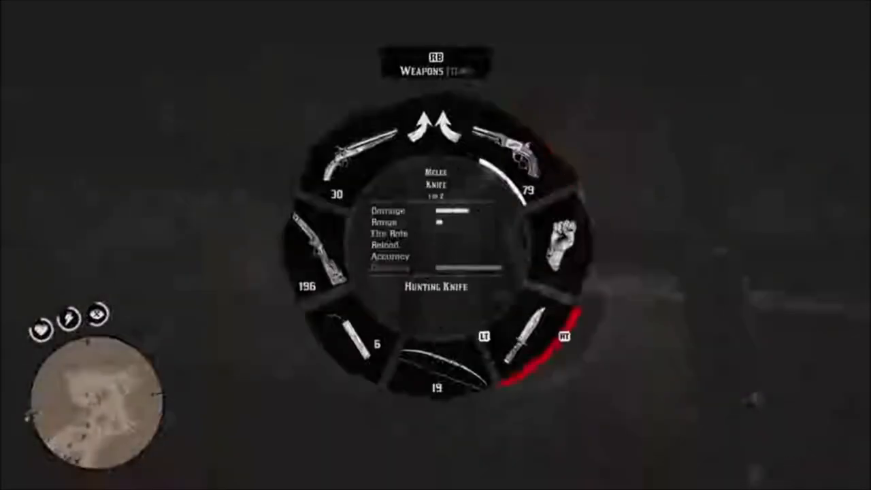